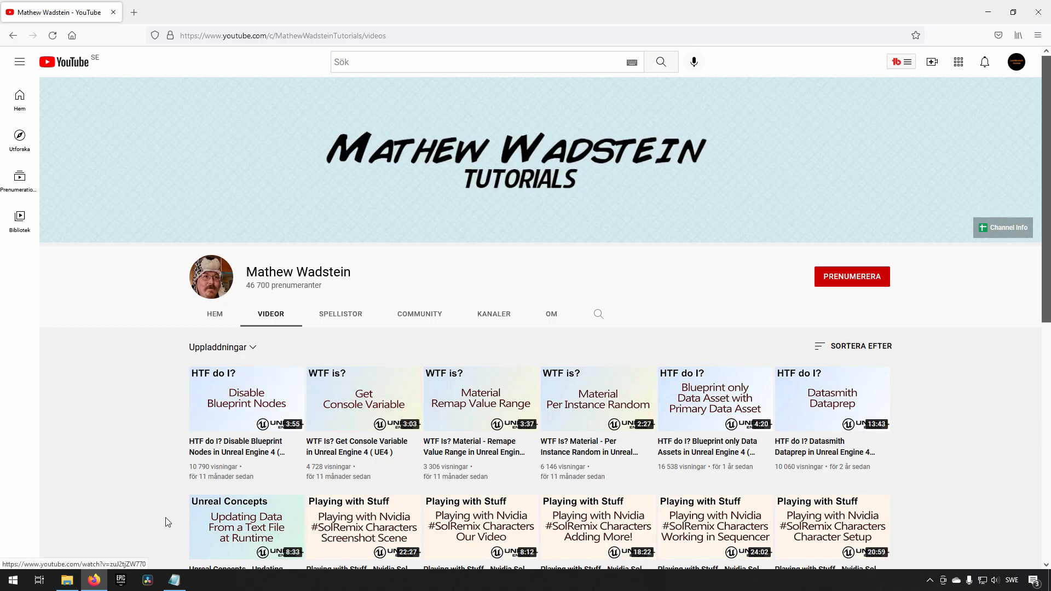
pyautogui.moveTo(956, 507)
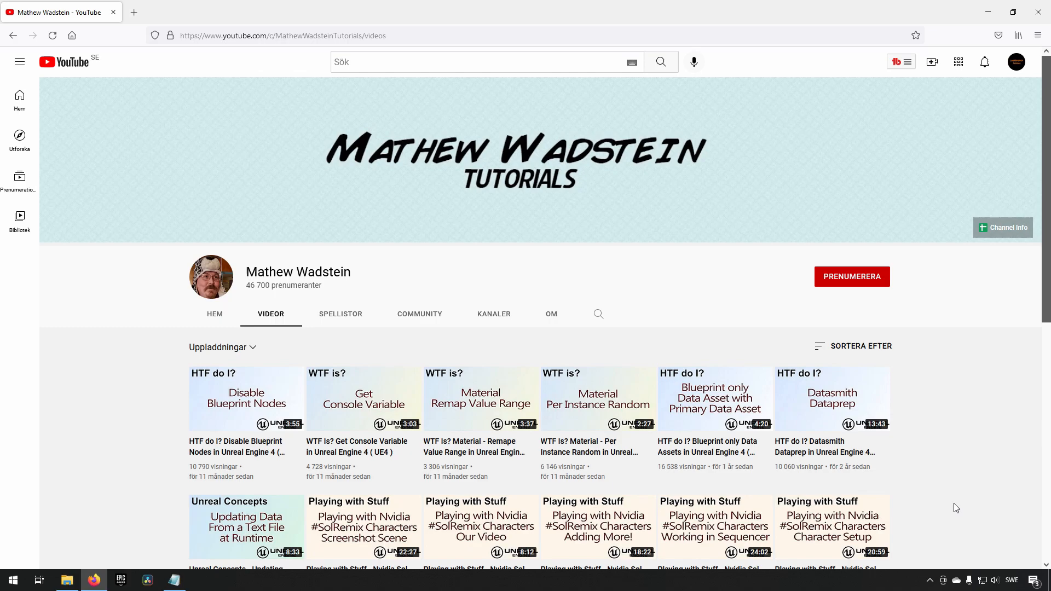
# Show the Mathew Wadstein channel's SPELLISTOR (playlists) grid and browse through its Unreal Engine tutorial playlists
pyautogui.click(340, 314)
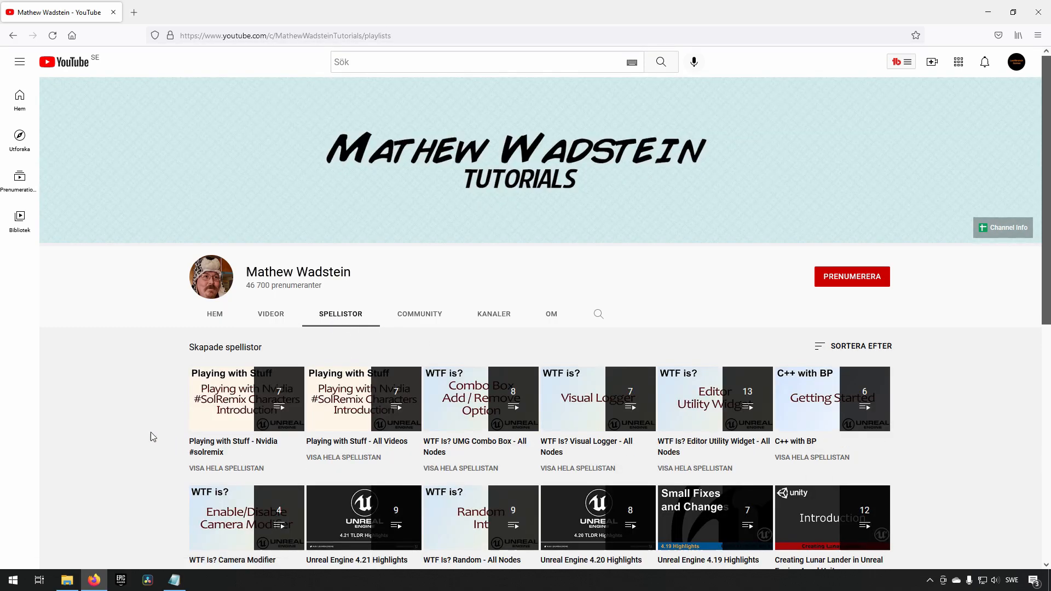
pyautogui.moveTo(167, 440)
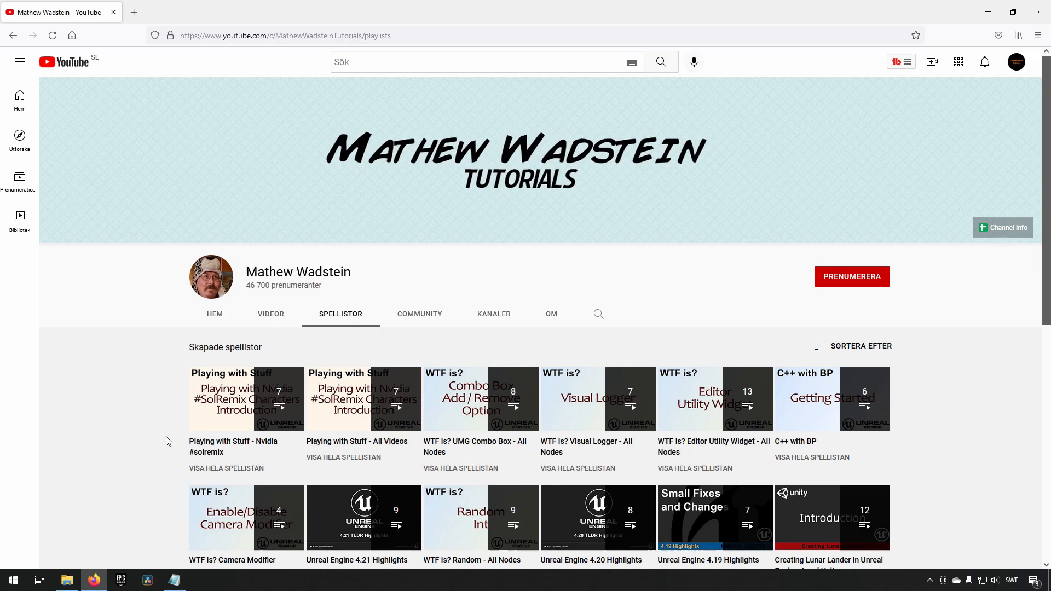
pyautogui.moveTo(413, 488)
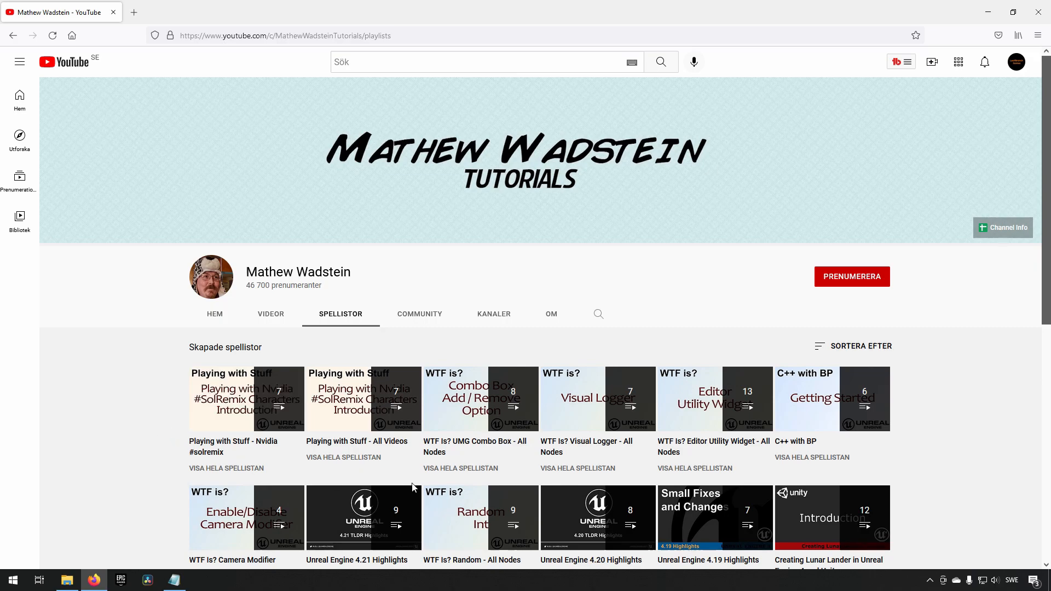
pyautogui.scroll(-3)
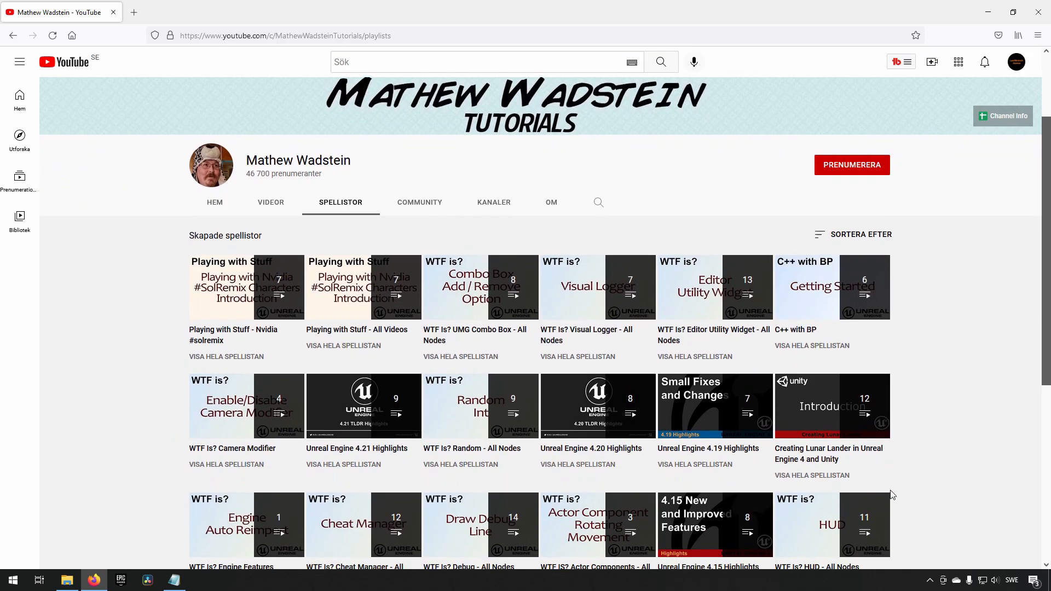
pyautogui.scroll(-3)
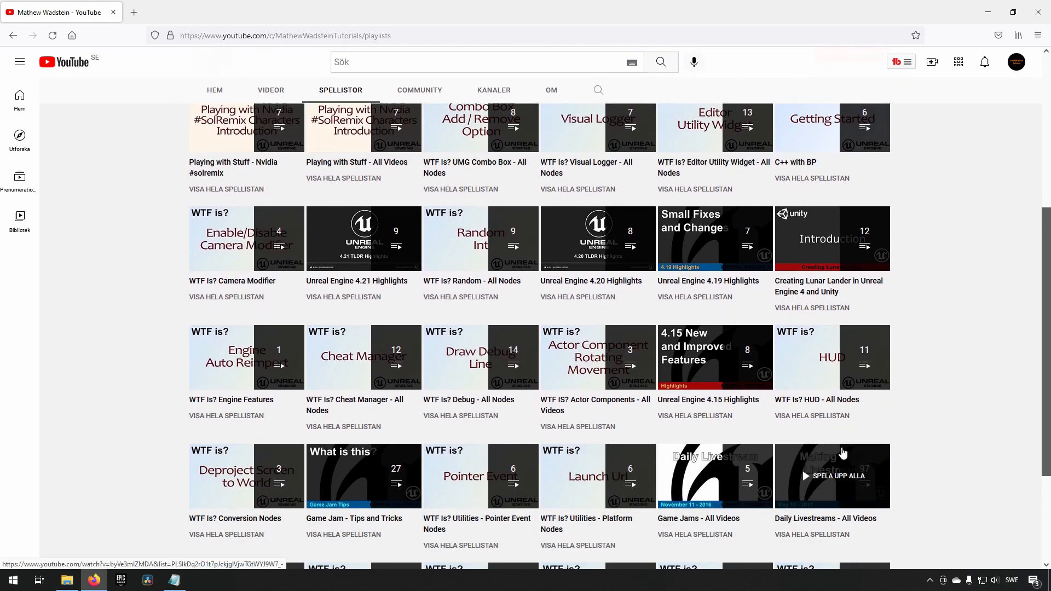
pyautogui.scroll(-3)
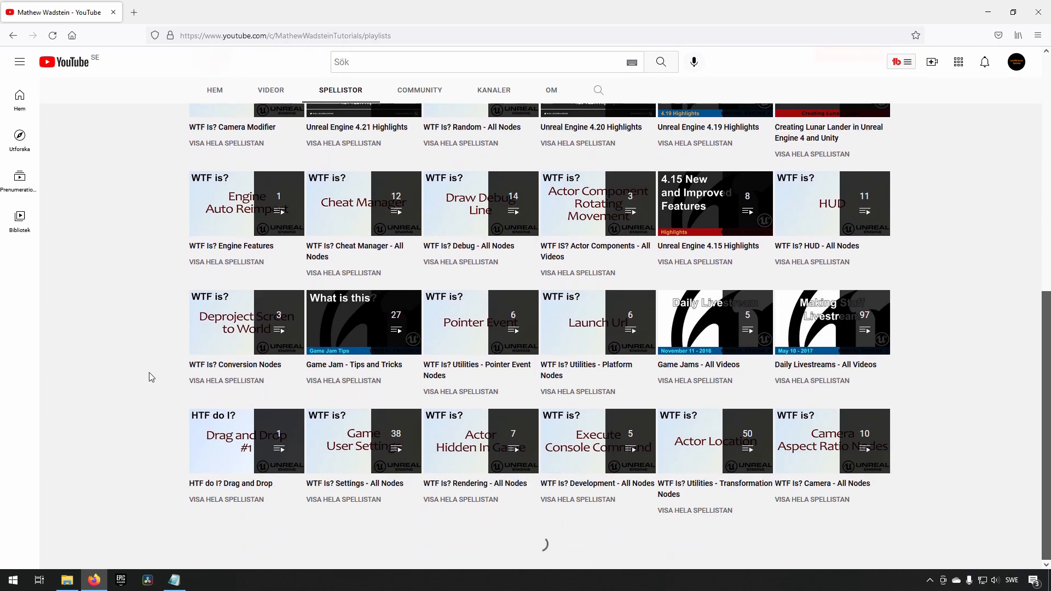
pyautogui.scroll(-3)
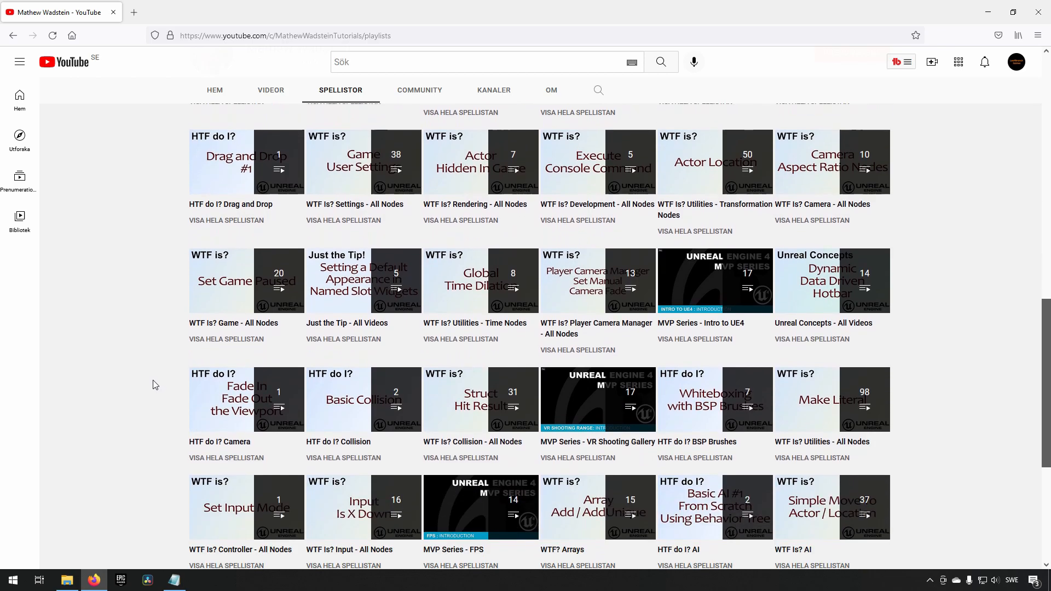
pyautogui.scroll(-3)
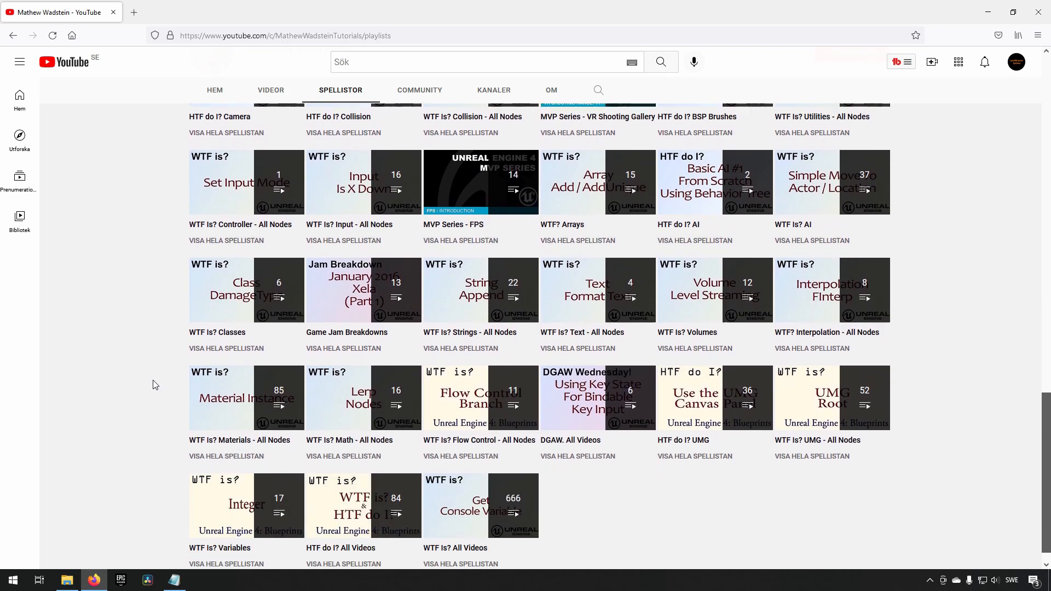
pyautogui.scroll(-3)
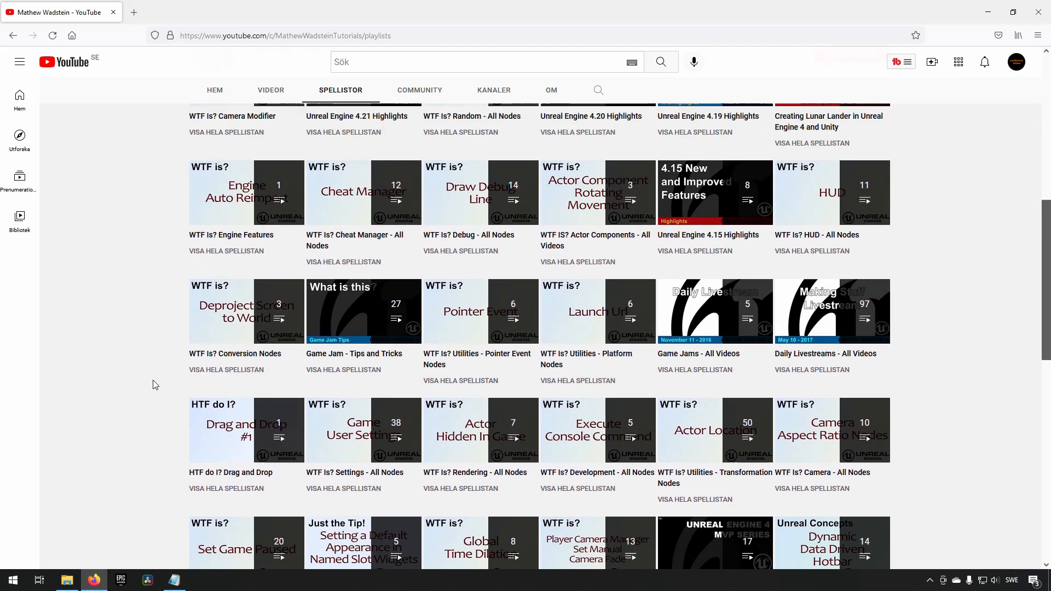
pyautogui.scroll(3)
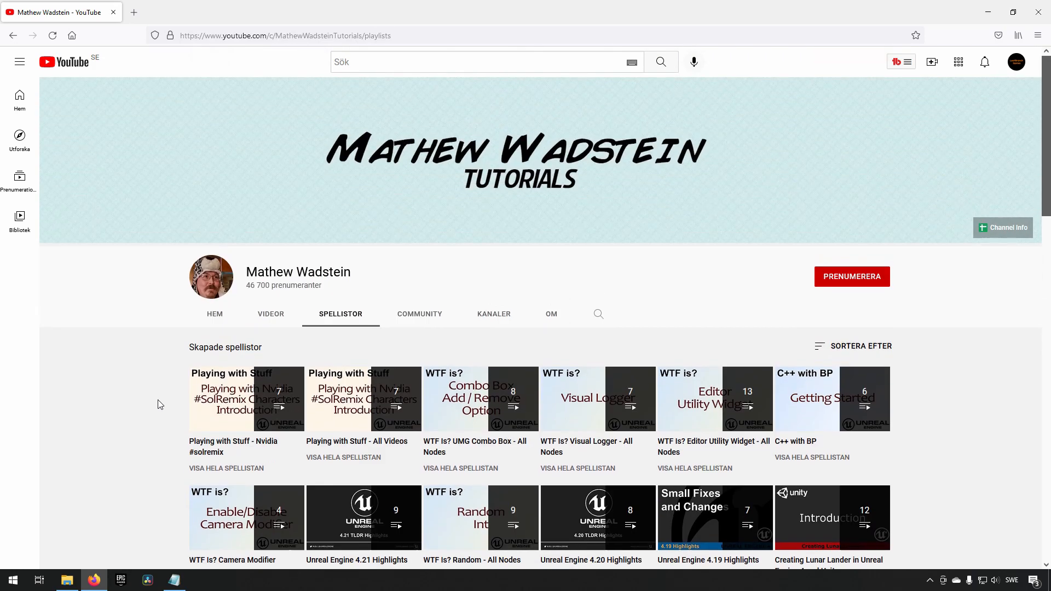
pyautogui.moveTo(167, 446)
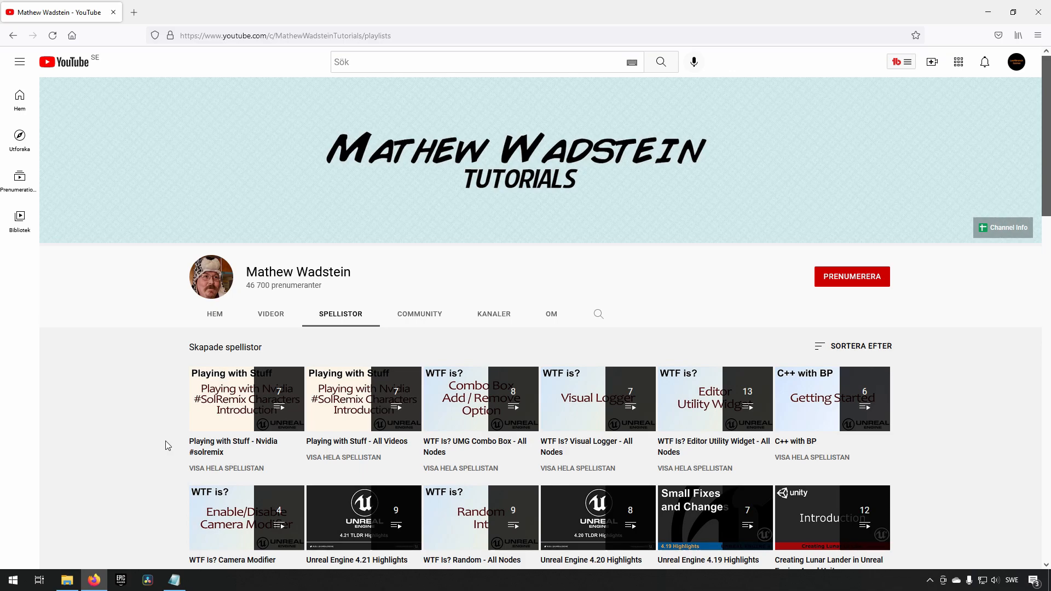
# Add a Set Show Mouse Cursor node after Set Input Mode UI Only in the DragAndDropMap level blueprint
pyautogui.click(95, 580)
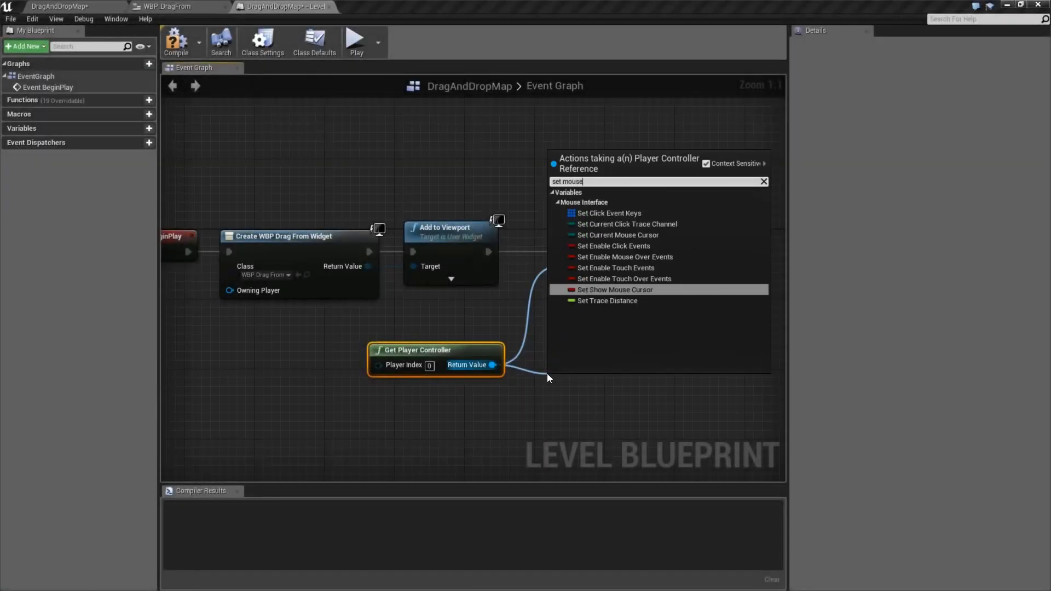
pyautogui.click(614, 289)
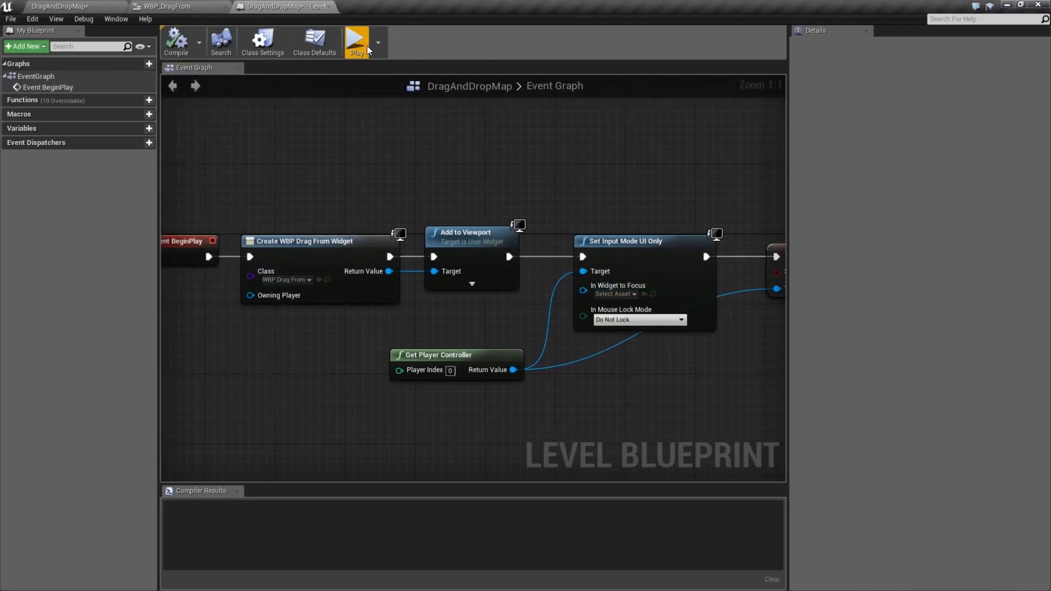
# Play-test the level in the game preview twice to check the cursor behaviour
pyautogui.click(356, 40)
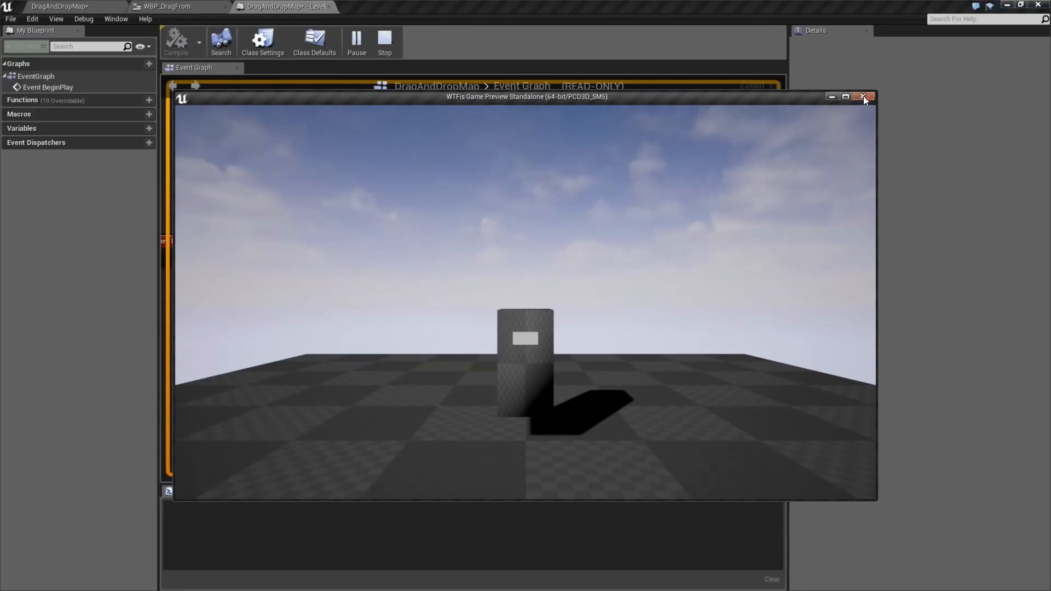
pyautogui.click(864, 97)
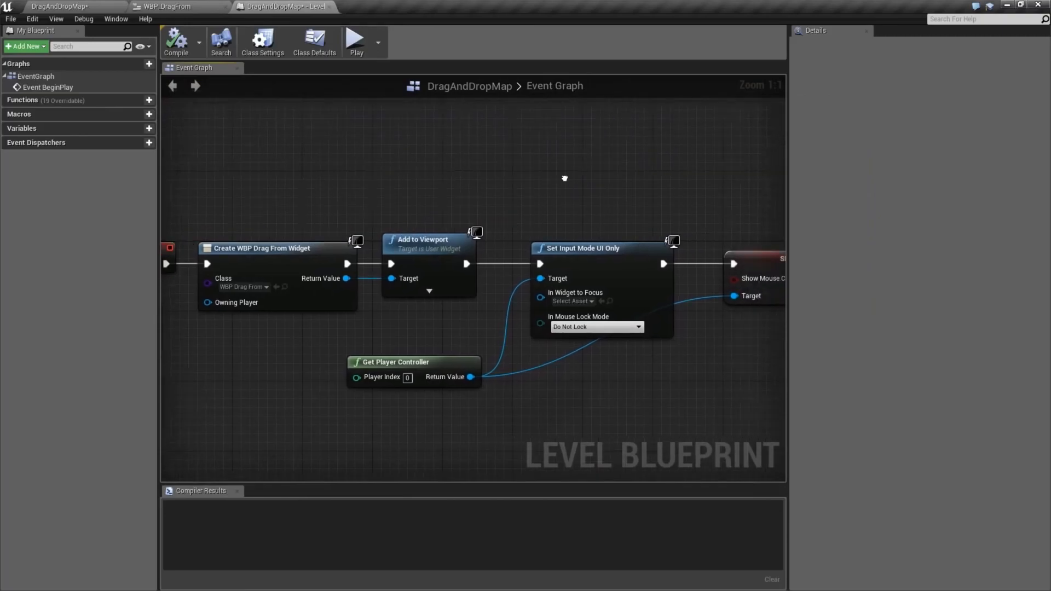
pyautogui.click(356, 41)
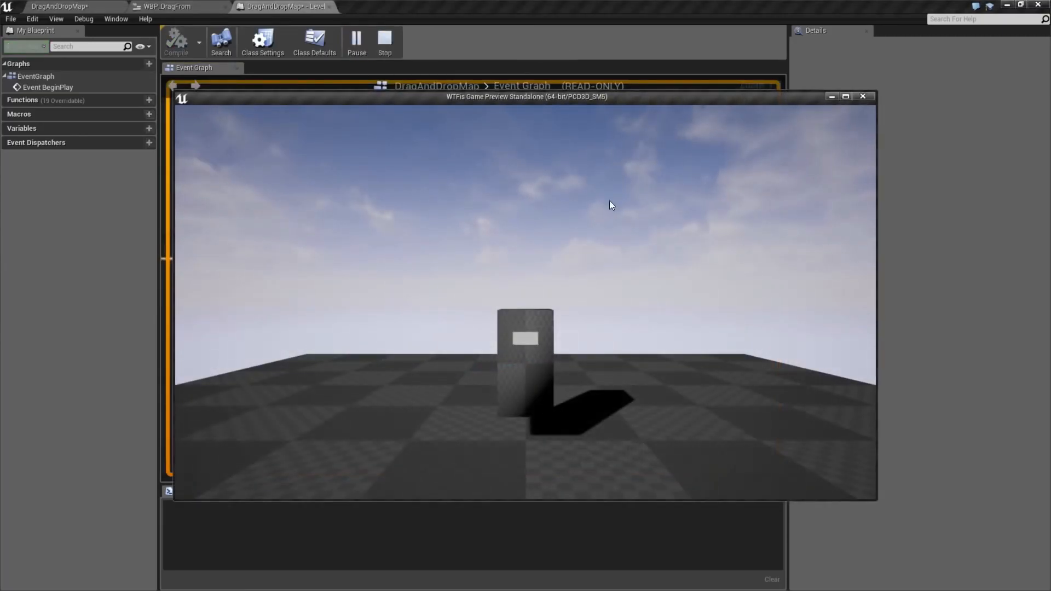
pyautogui.click(168, 6)
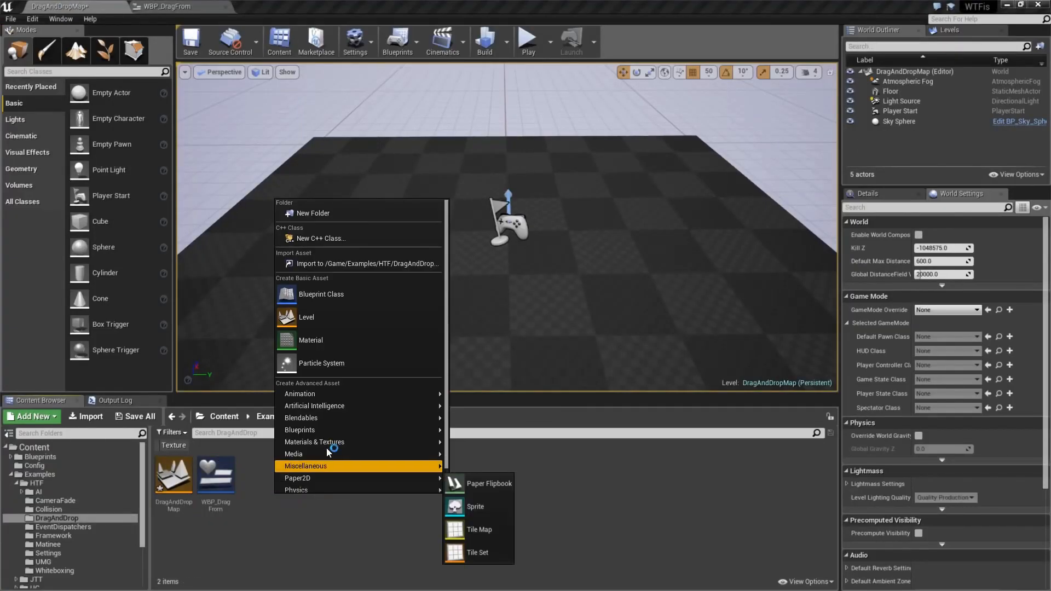
# Create a Widget Blueprint named WBP_DraggableItem in the Content Browser and bring it into the editor
pyautogui.click(321, 293)
pyautogui.write('DraggableIte')
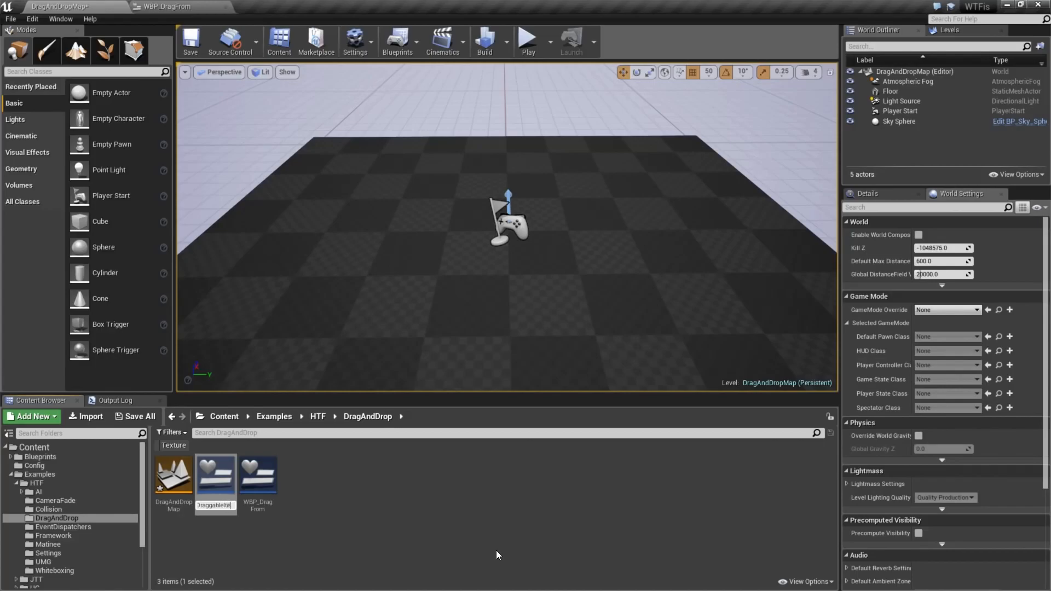
pyautogui.click(258, 473)
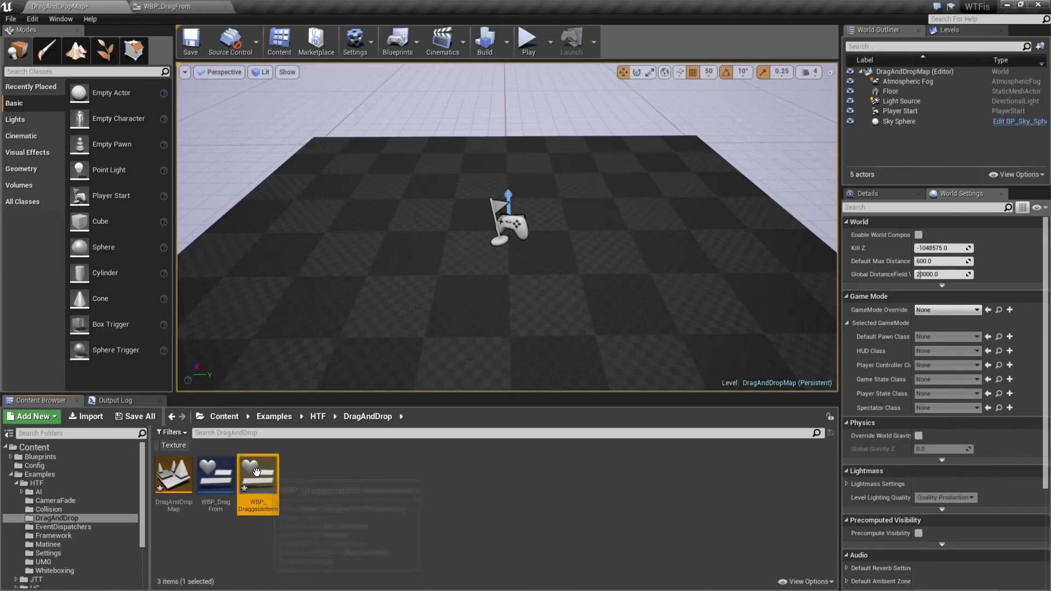
pyautogui.doubleClick(257, 473)
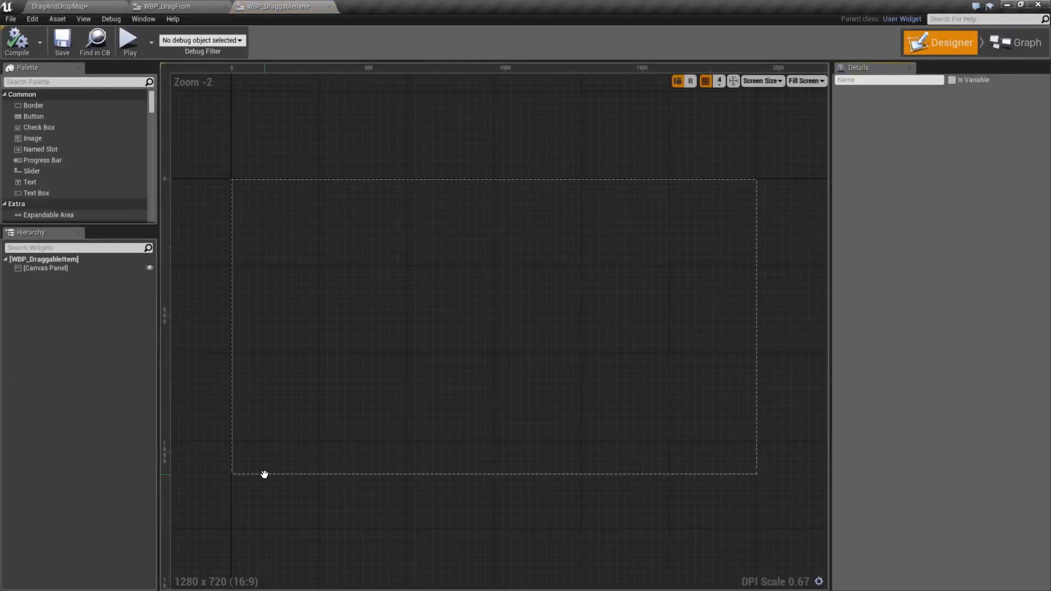
# Add an Image to the widget and set its Image Size X to 128
pyautogui.click(46, 269)
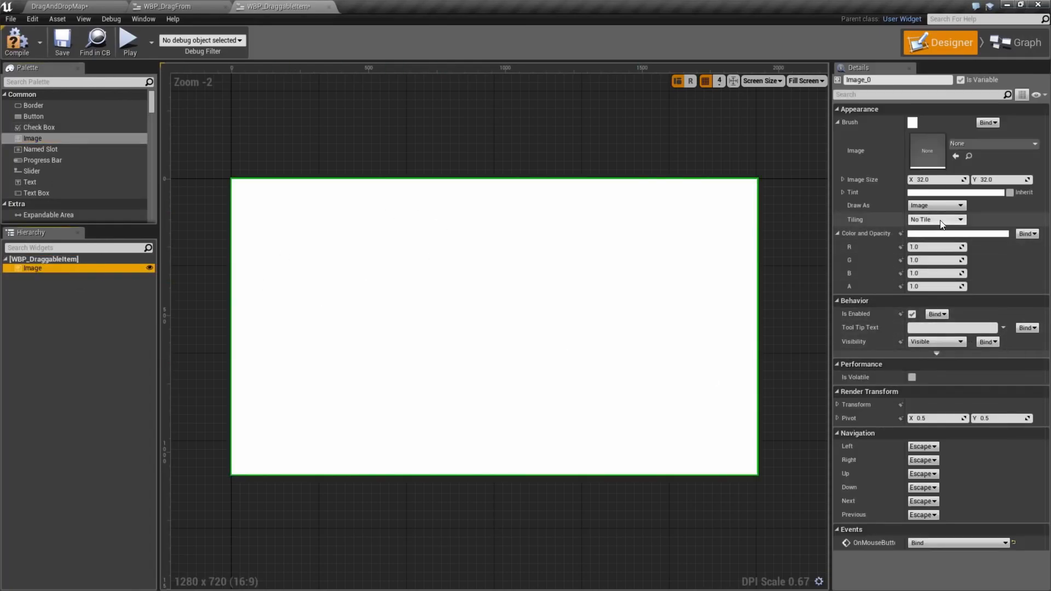
pyautogui.write('128')
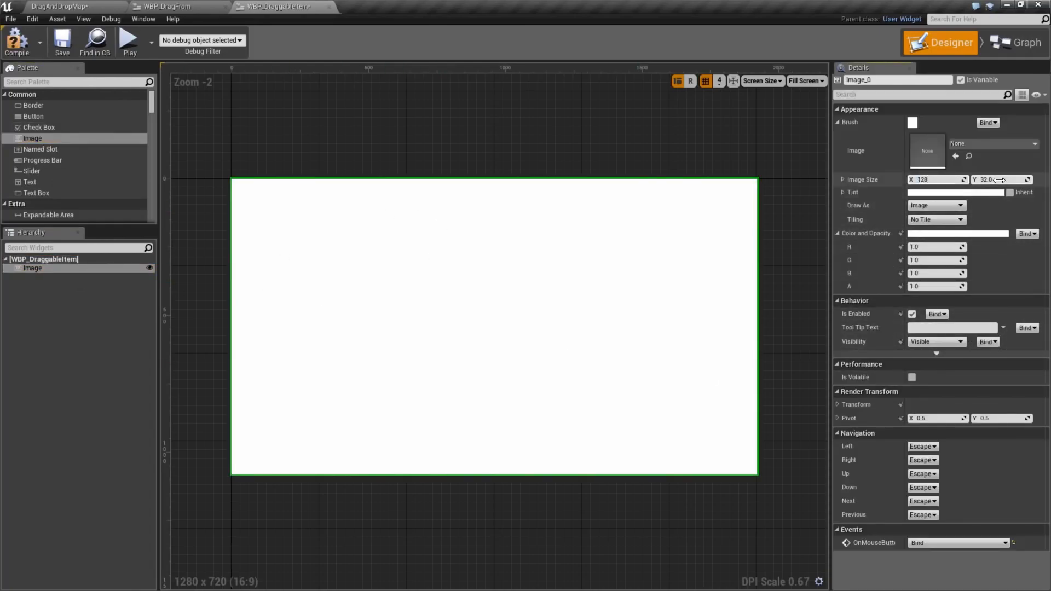